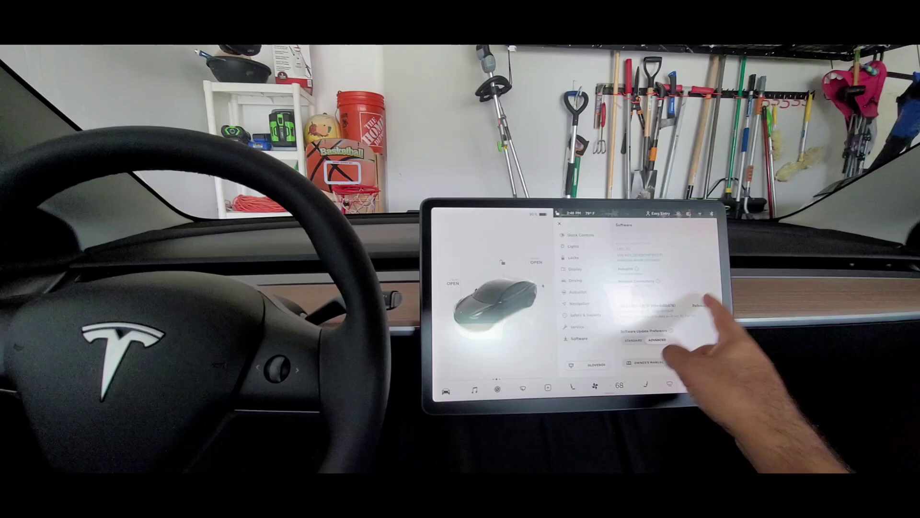
# - Leave the Software settings page, clearing the panel beside the car view
pyautogui.click(559, 224)
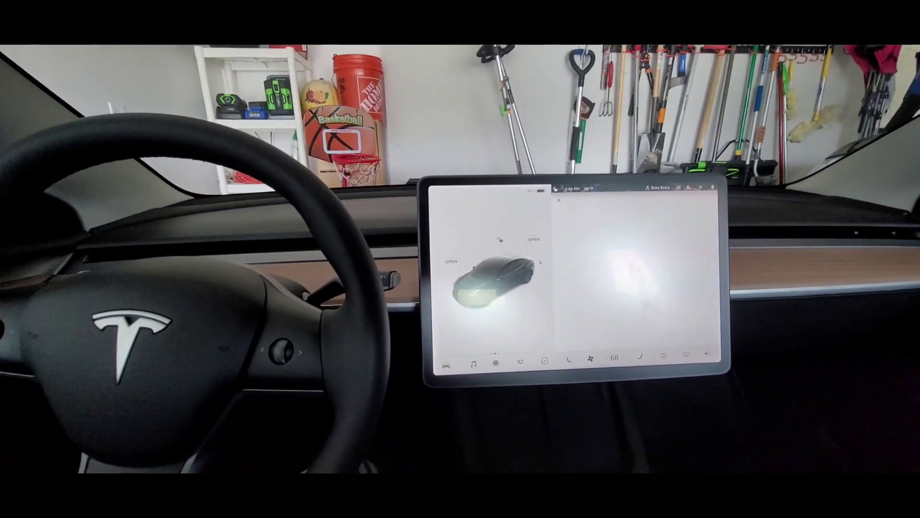